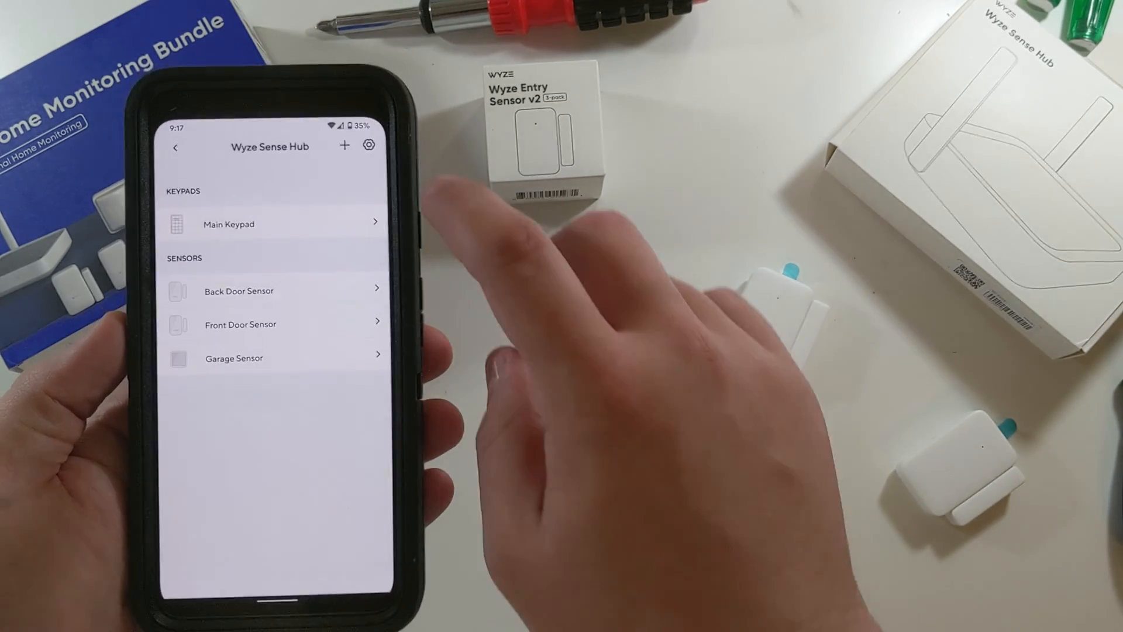
Step: Begin adding a new entry sensor to the Wyze Sense Hub from its + button
left_click(344, 146)
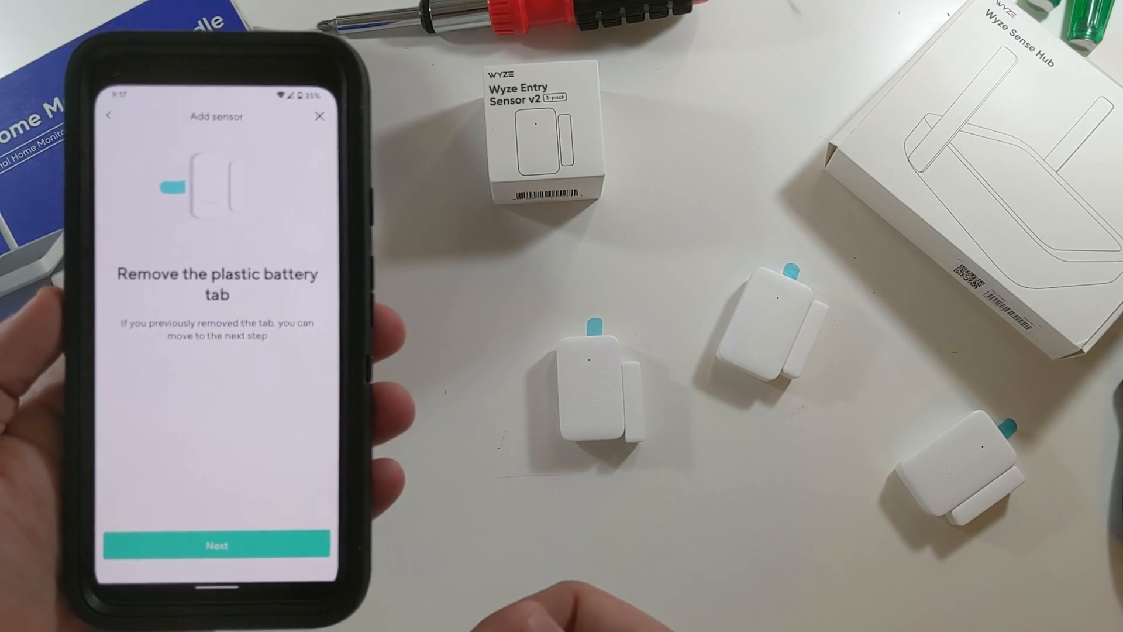
left_click(216, 545)
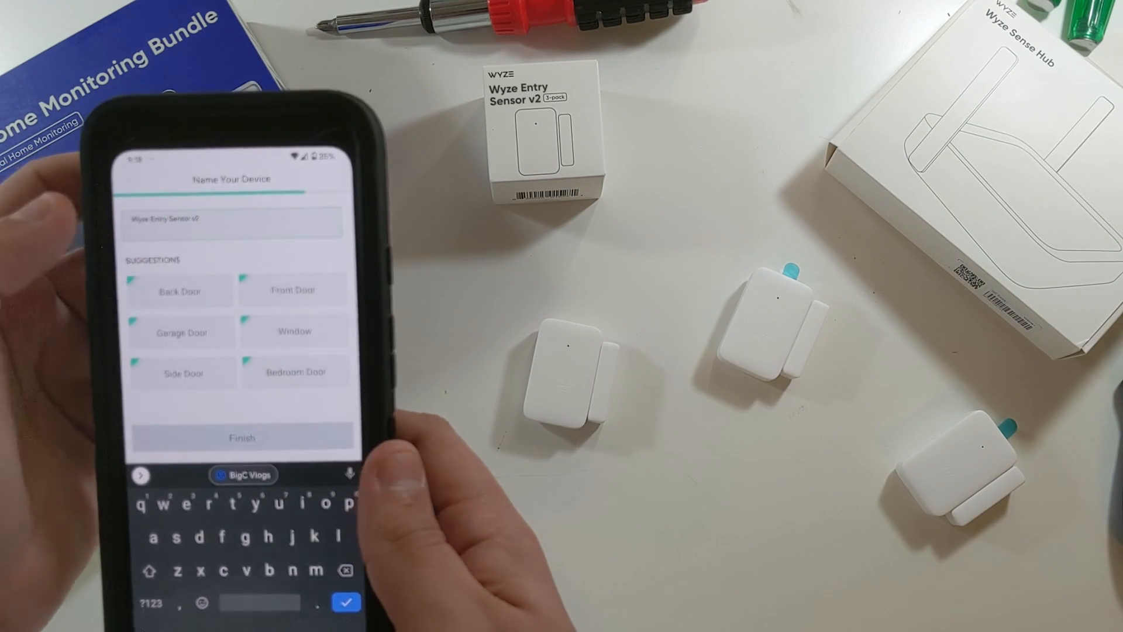
Step: Name the entry sensor 'Upstairs Bathroom' and finish its setup
type("Upstairs Bathroom")
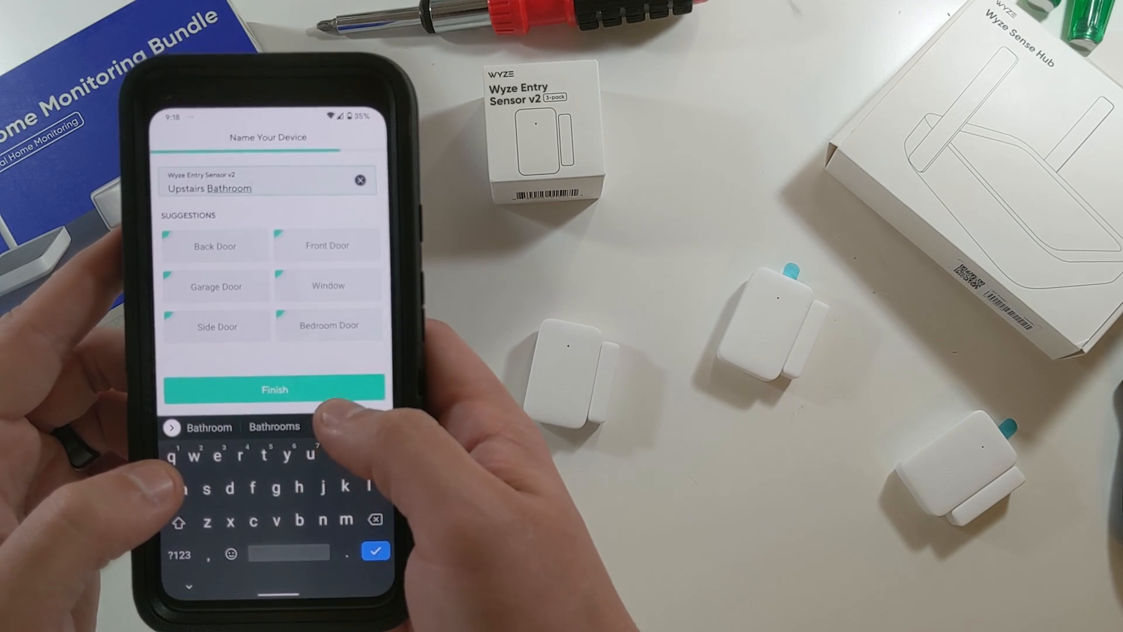
left_click(274, 389)
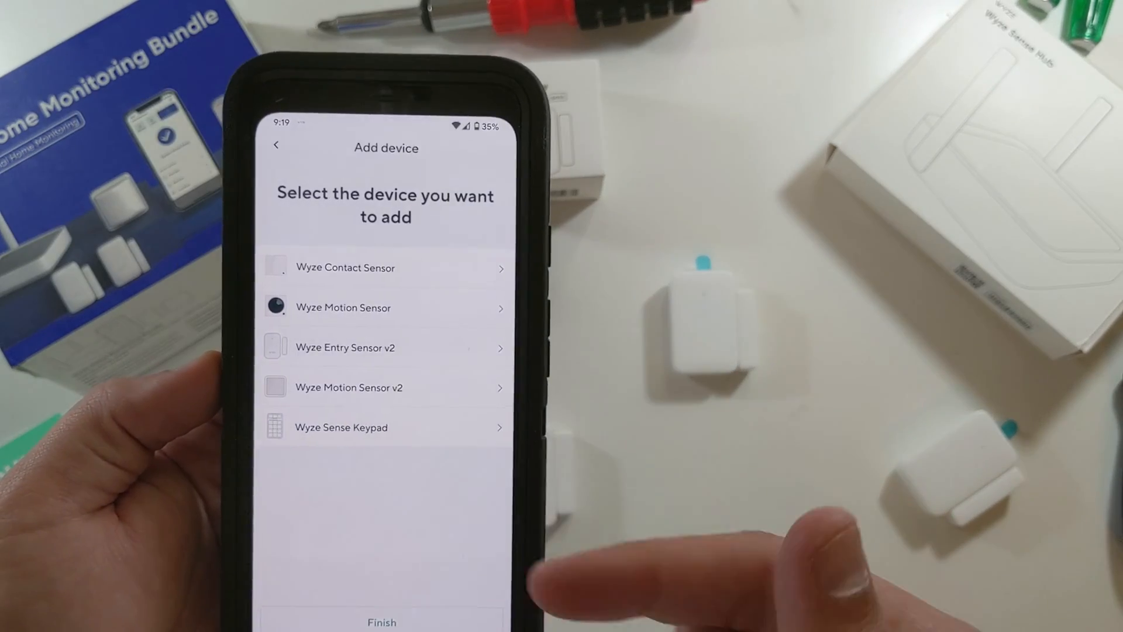
left_click(344, 347)
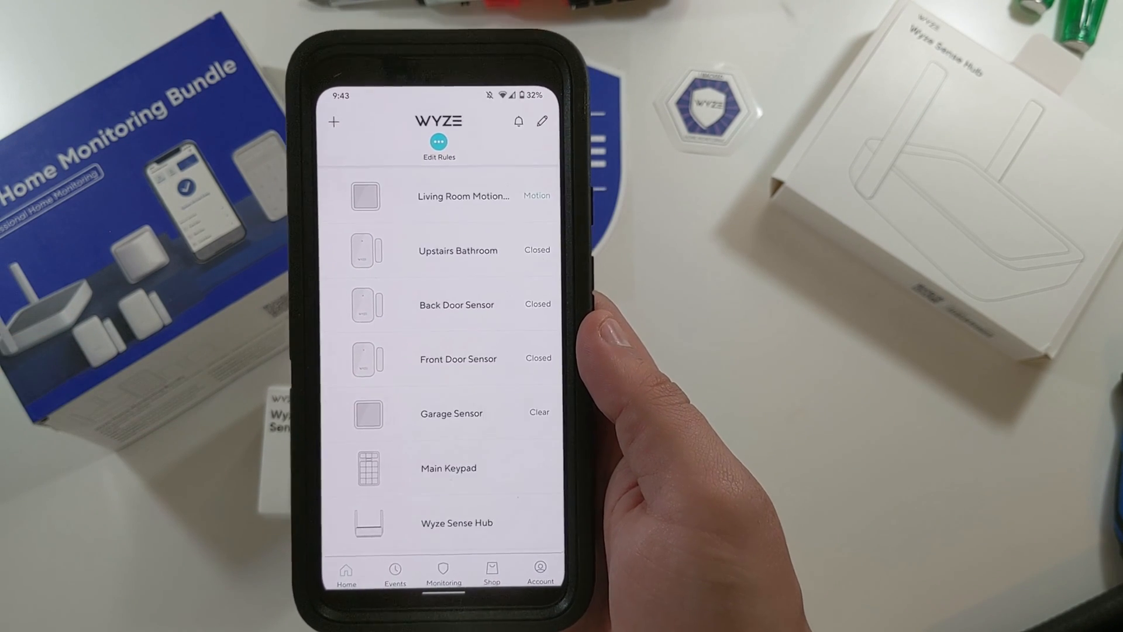
Step: View the Upstairs Bathroom sensor's open/close history and return to the home list
left_click(457, 251)
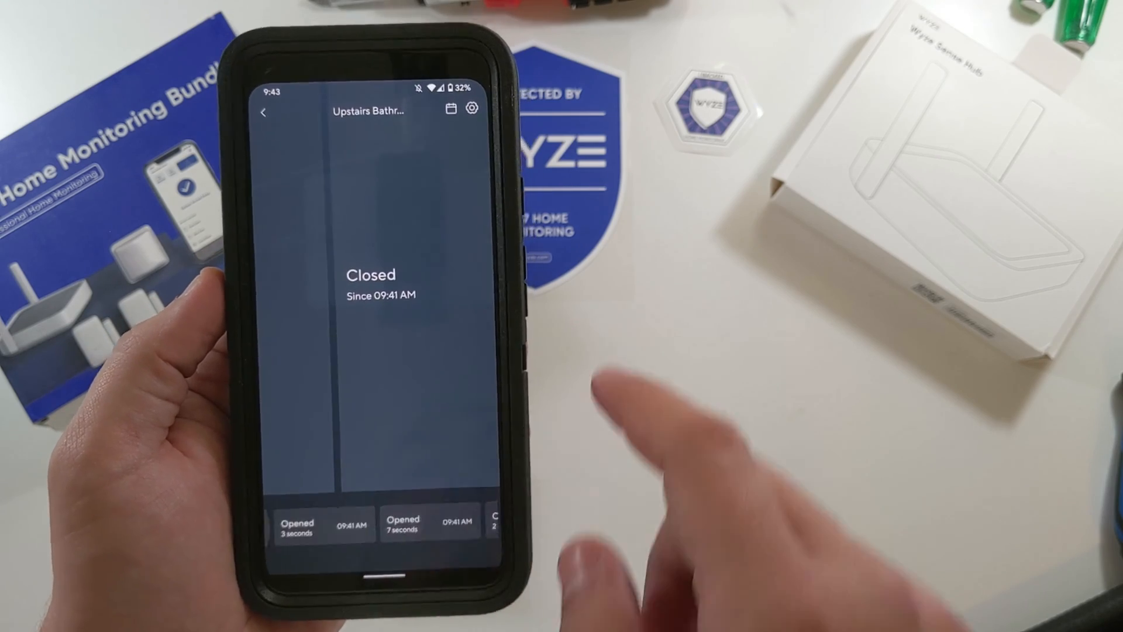
left_click(471, 107)
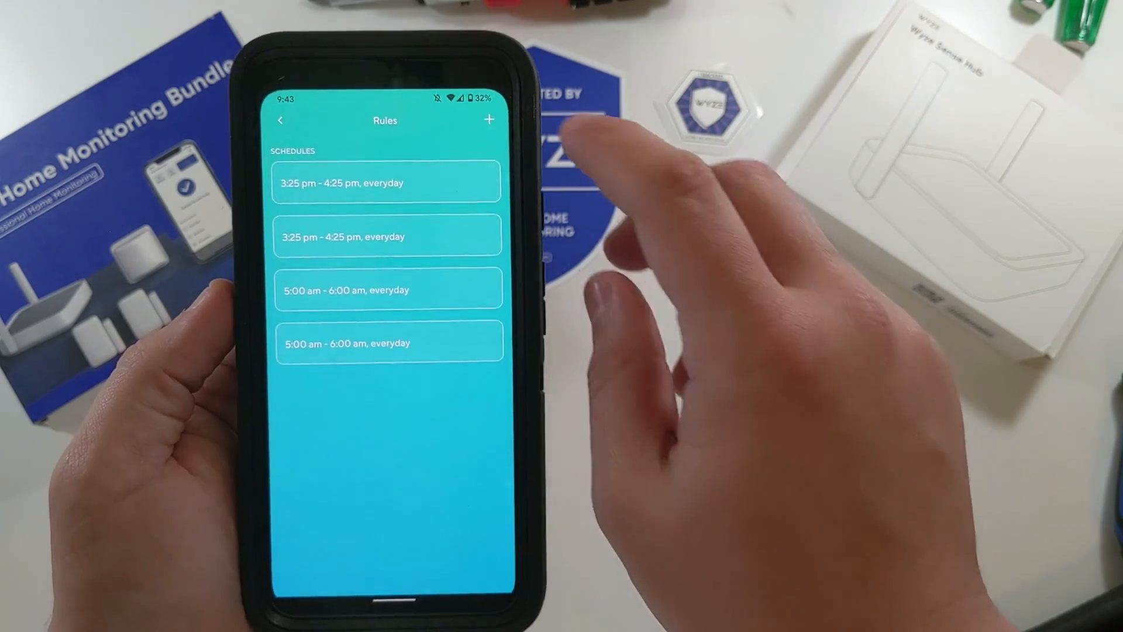
Step: Create a Device Trigger rule and save its name as 'Upstairs Lights On'
left_click(489, 119)
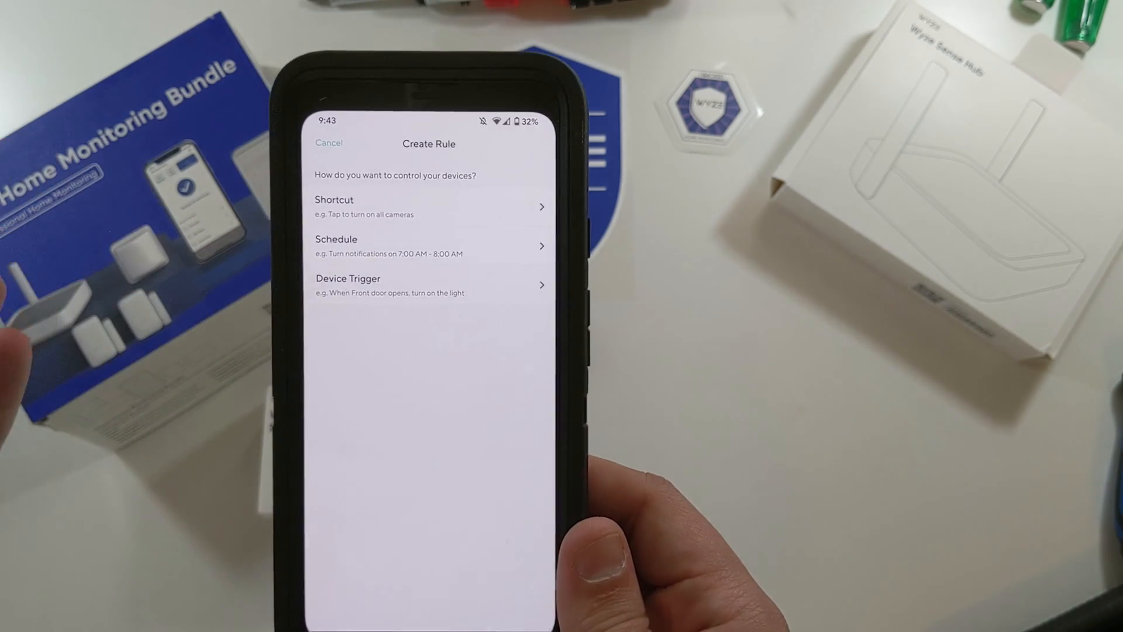
left_click(347, 284)
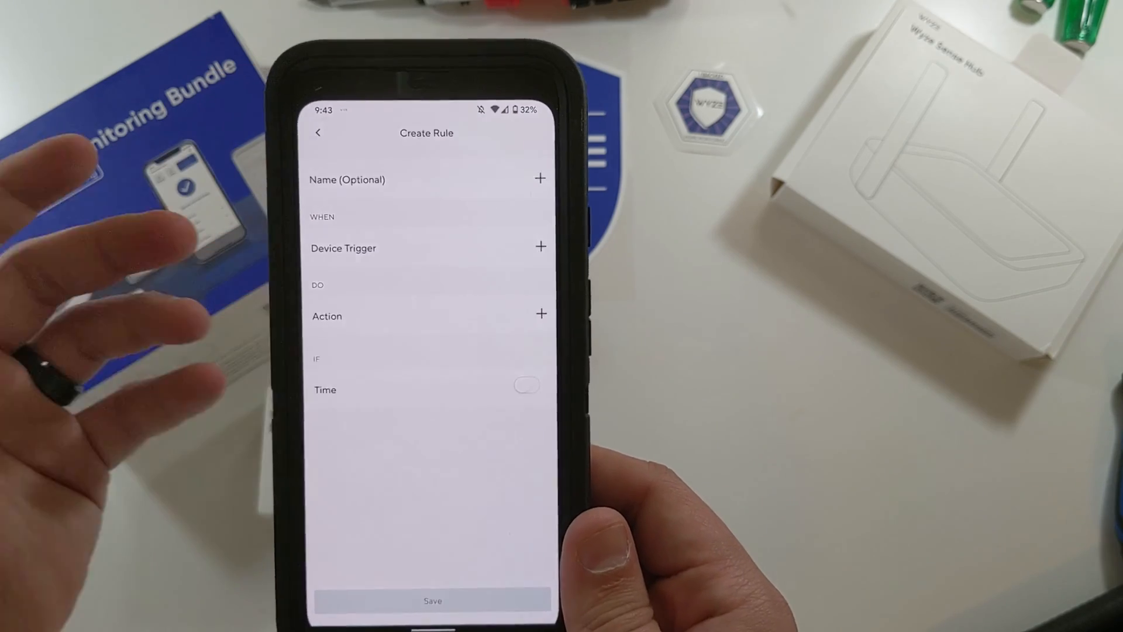
left_click(539, 179)
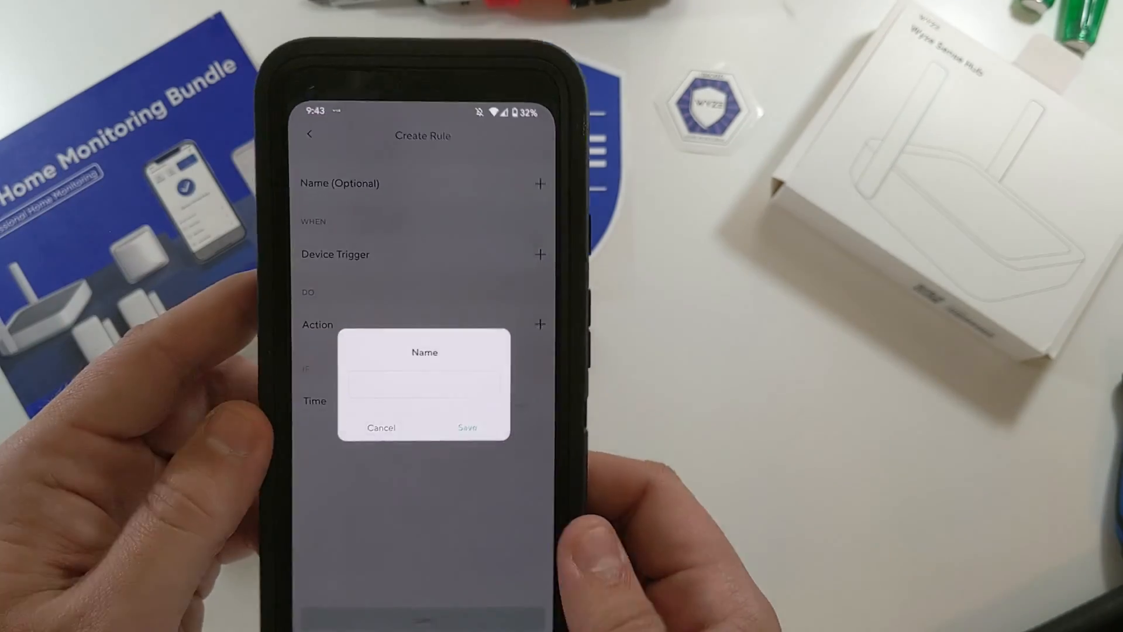
type("Upstairs Lights O")
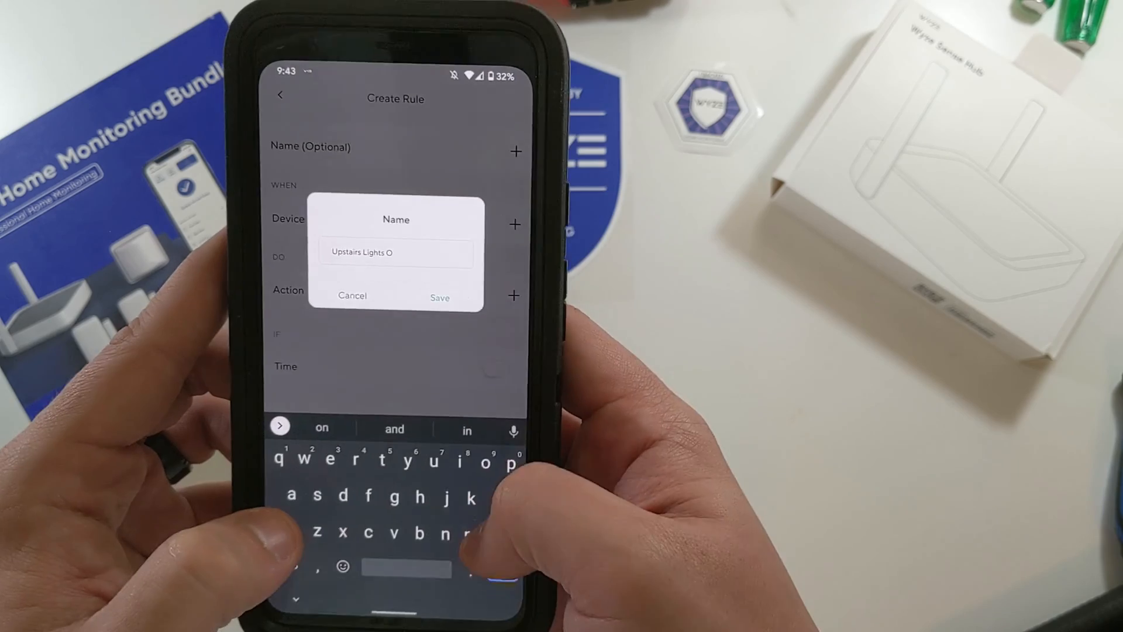
left_click(439, 298)
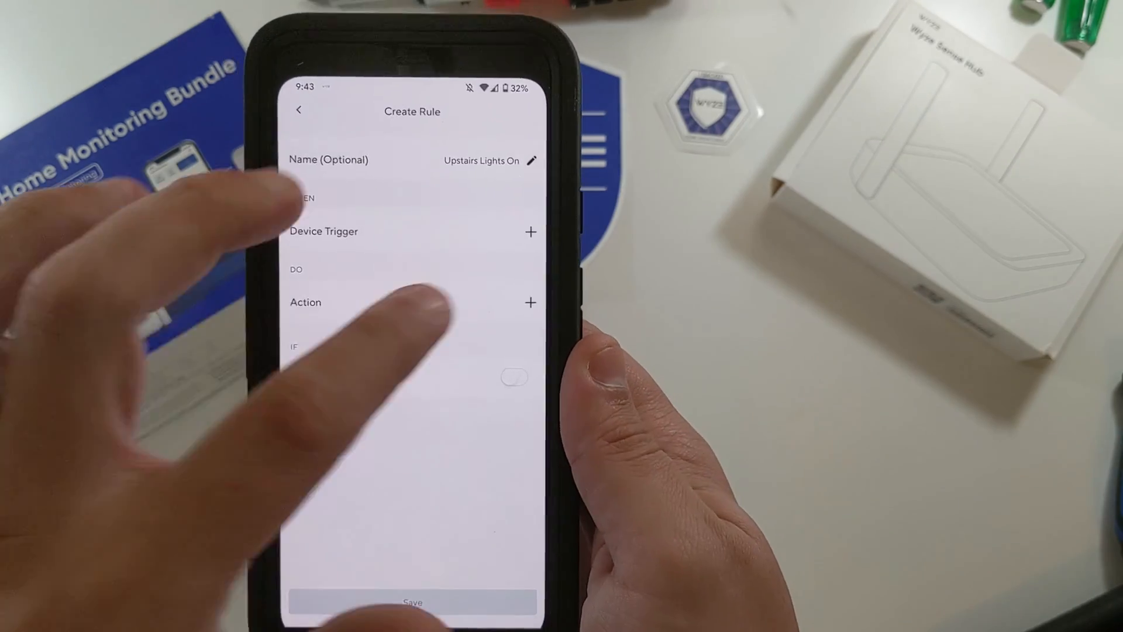
Step: Trigger the rule when Upstairs Bathroom opens and turn on the Upstairs Bathroom 1 bulb
left_click(530, 232)
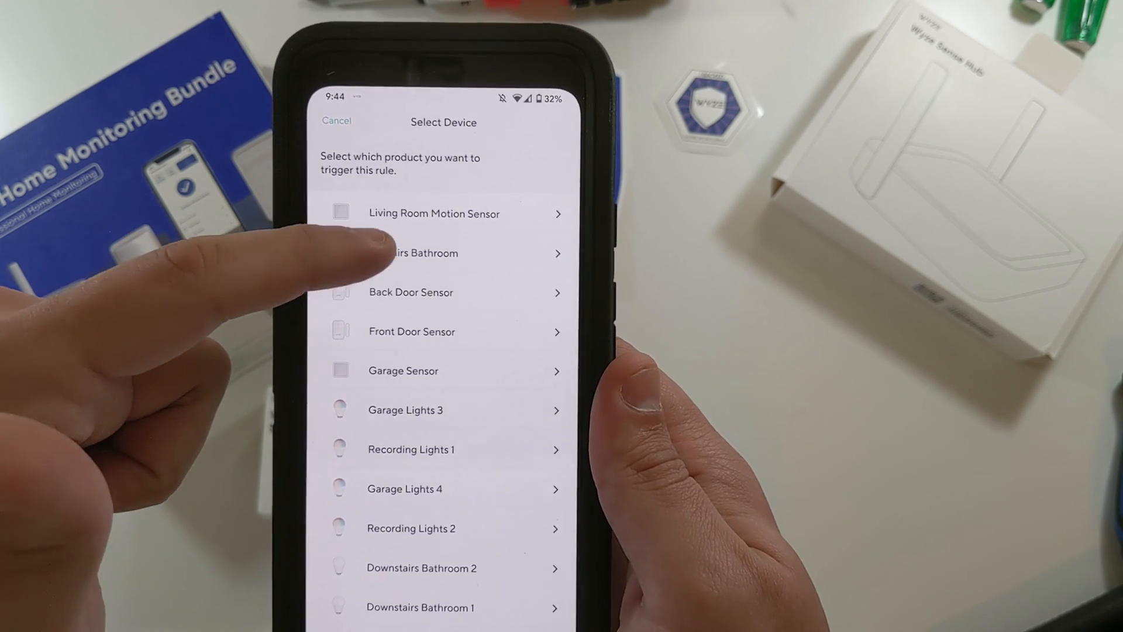
left_click(418, 253)
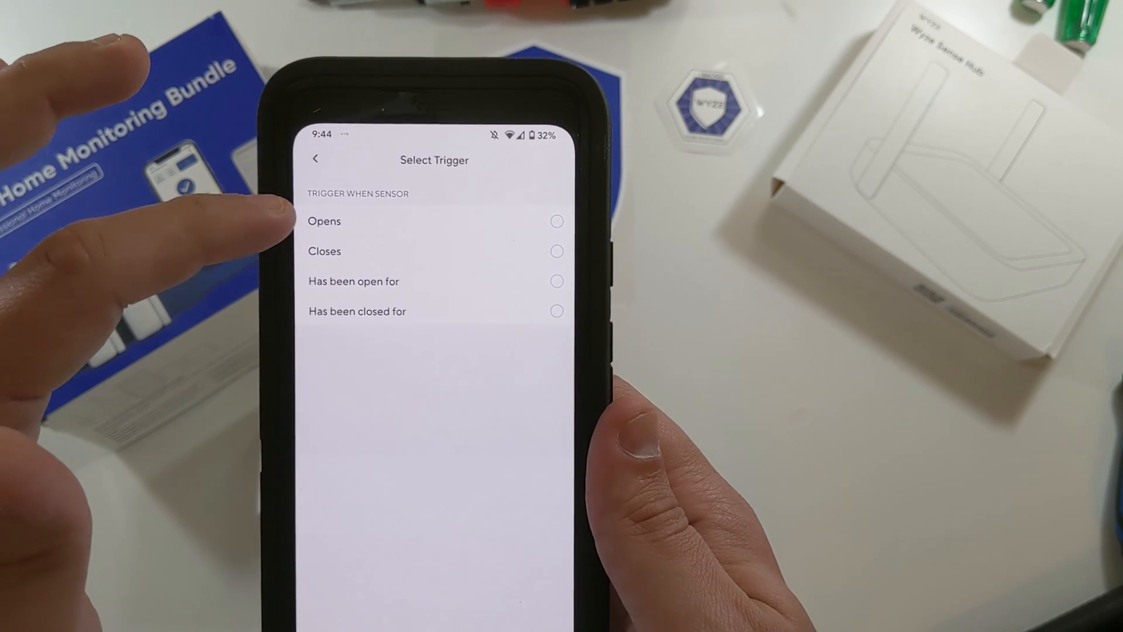
left_click(324, 221)
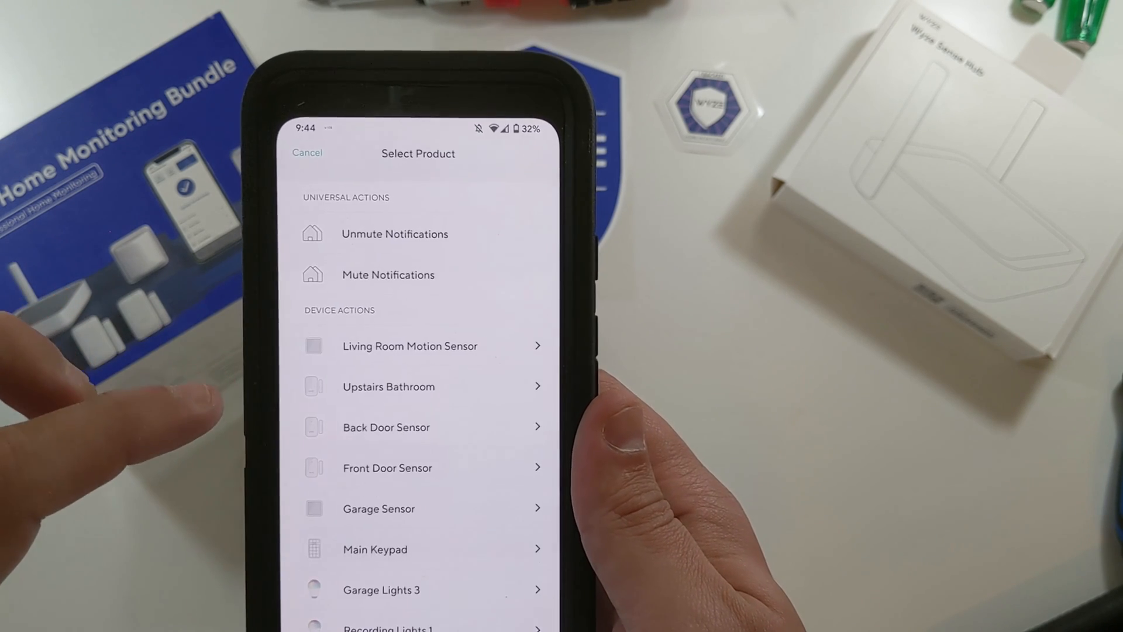
scroll("down", 3)
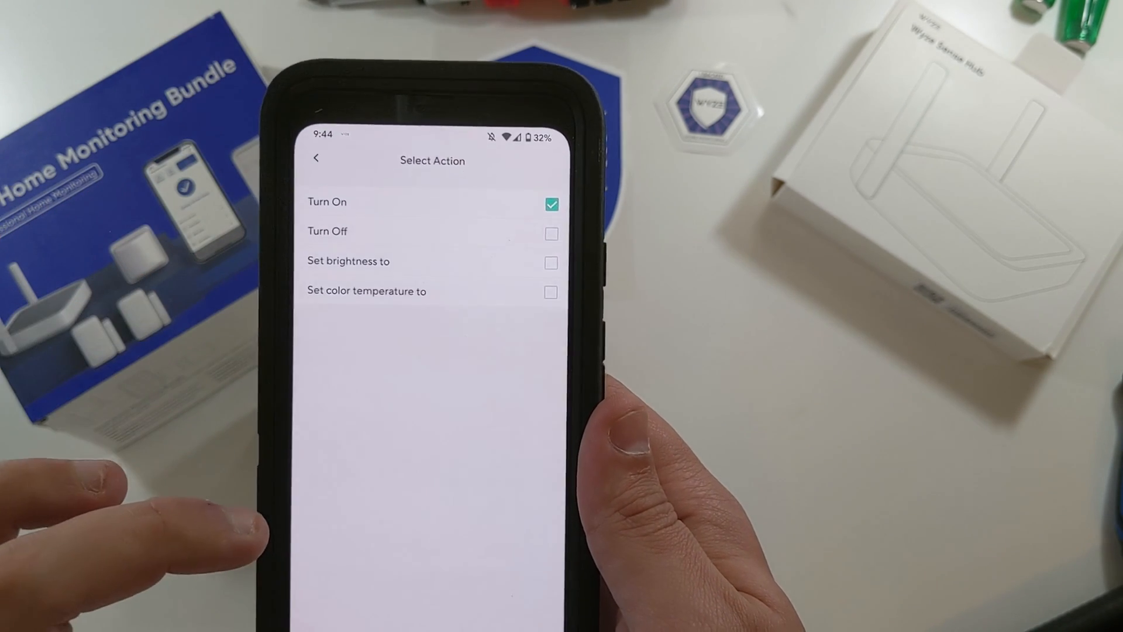
left_click(326, 203)
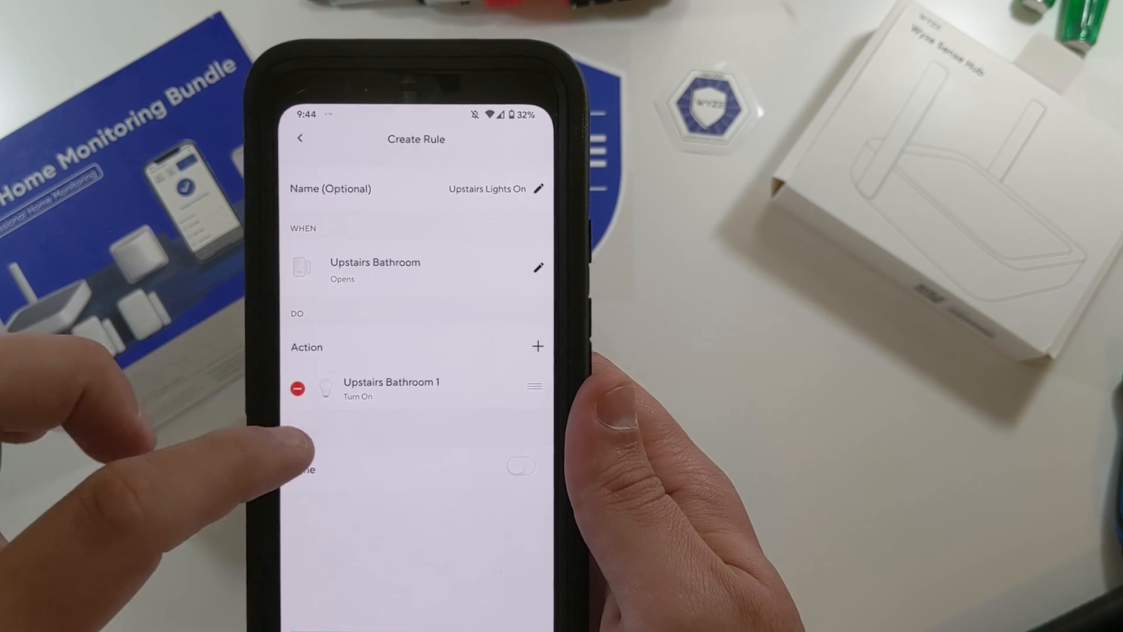
Step: Add a Turn On action for the second bulb, save the rule, and start another rule
left_click(538, 346)
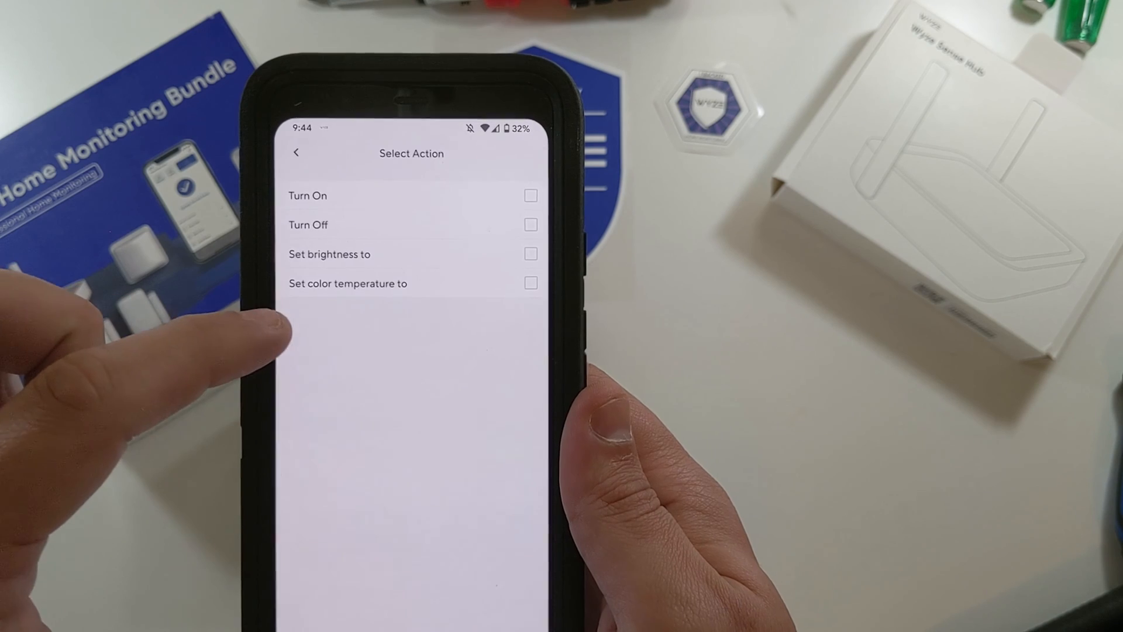
left_click(530, 196)
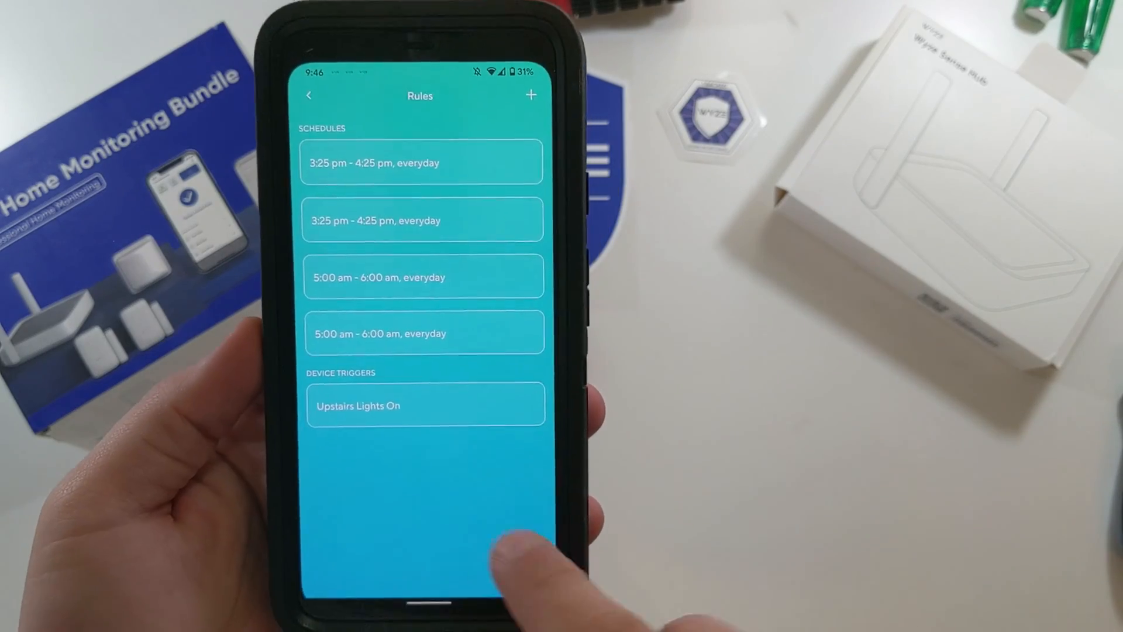
left_click(532, 95)
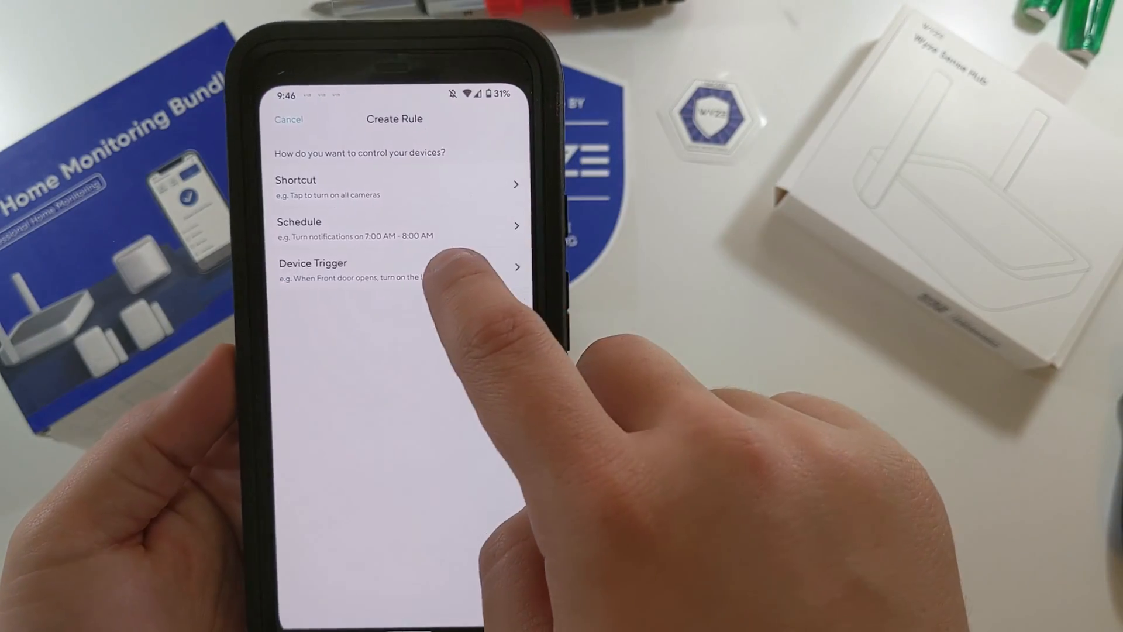